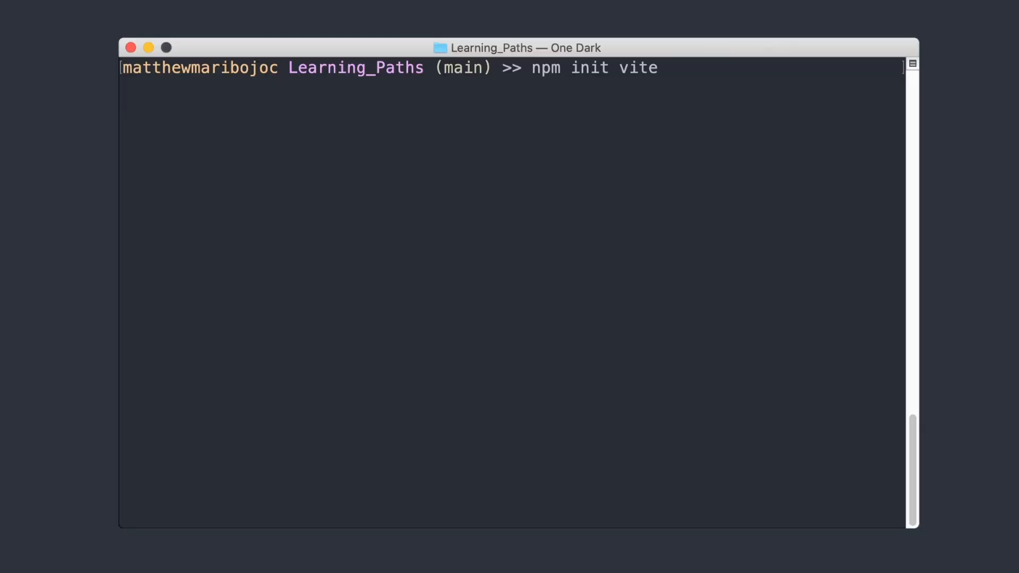
- Run npm init vite in the Terminal to scaffold the lv-button project
{"action": "key", "text": "Return"}
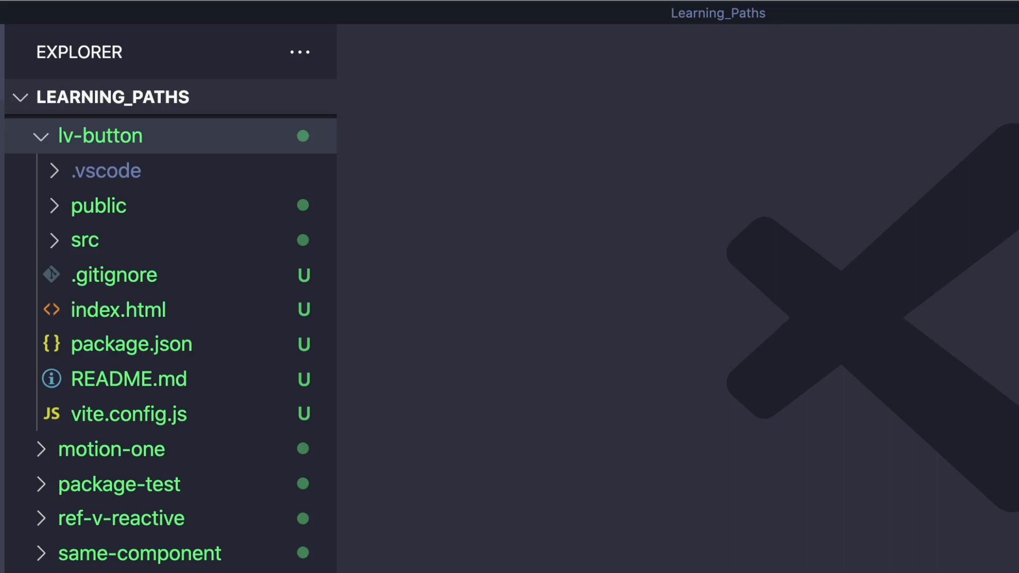
- Expand src and add a LearnVueButton.vue component file under src/components
{"action": "left_click", "coordinate": [84, 240]}
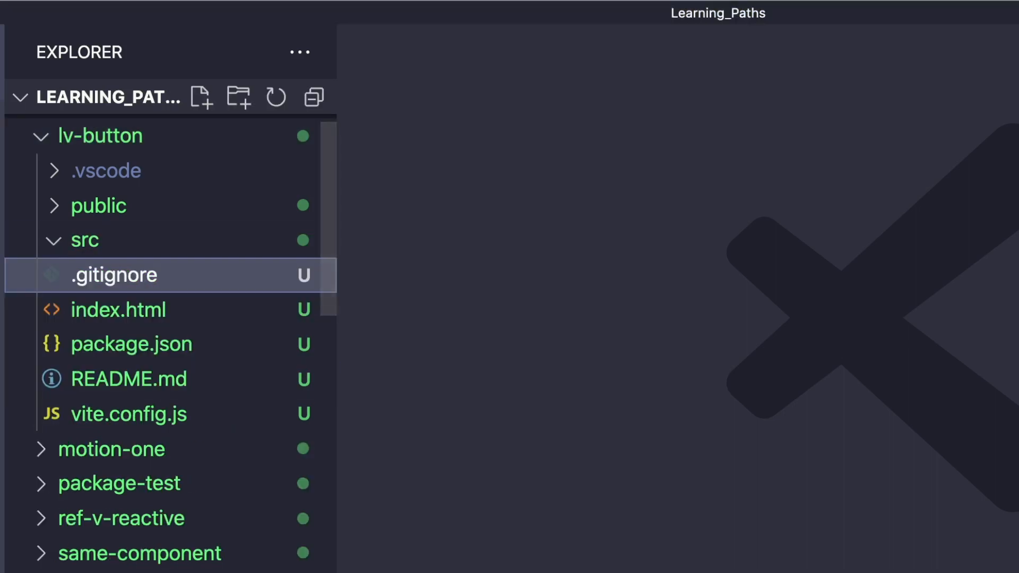
{"action": "left_click", "coordinate": [84, 240]}
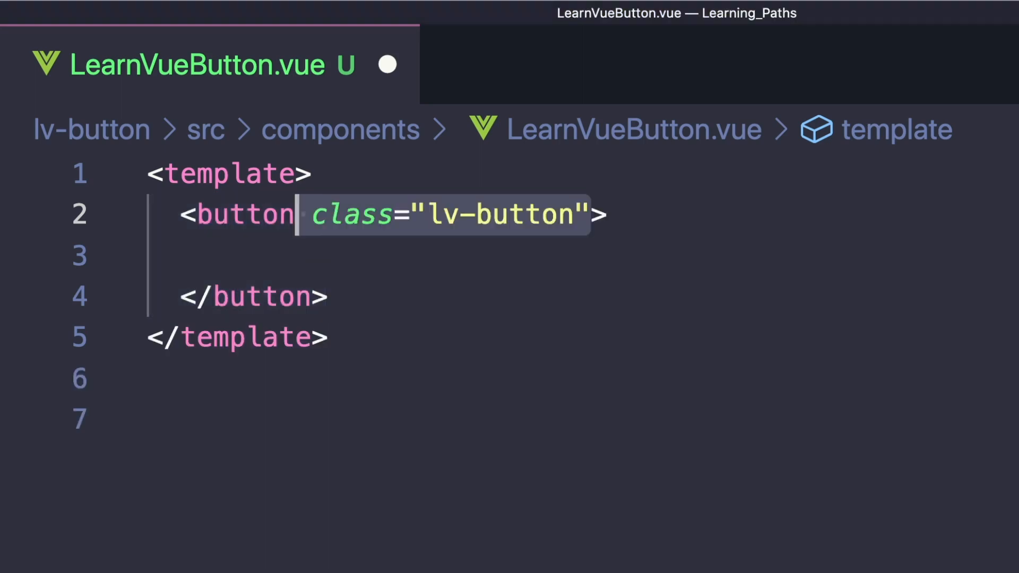
- Put <slot /> inside the button and add a <style scoped> block with a .lv-button rule
{"action": "type", "text": "<slot />"}
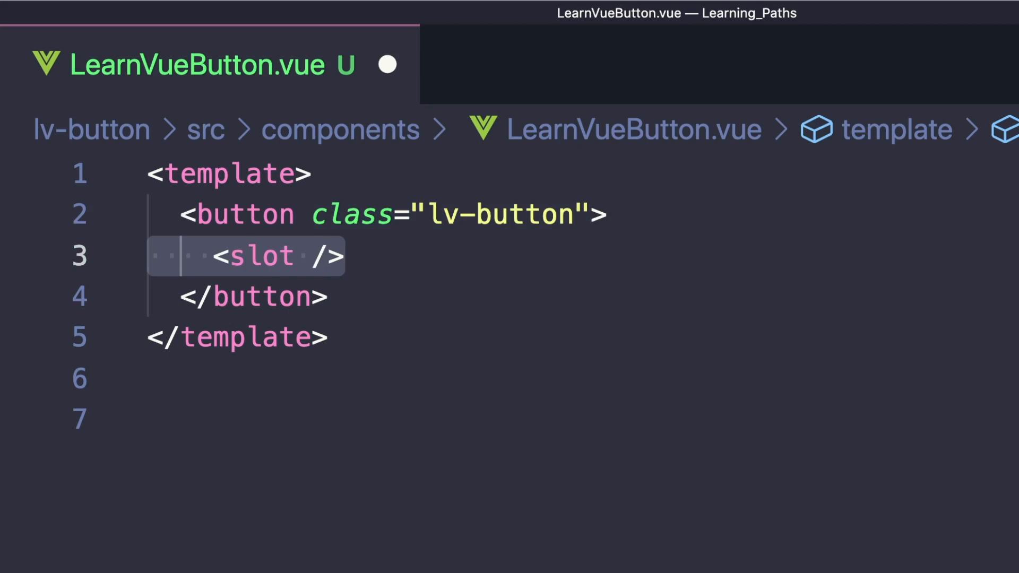
{"action": "type", "text": "<style scoped>"}
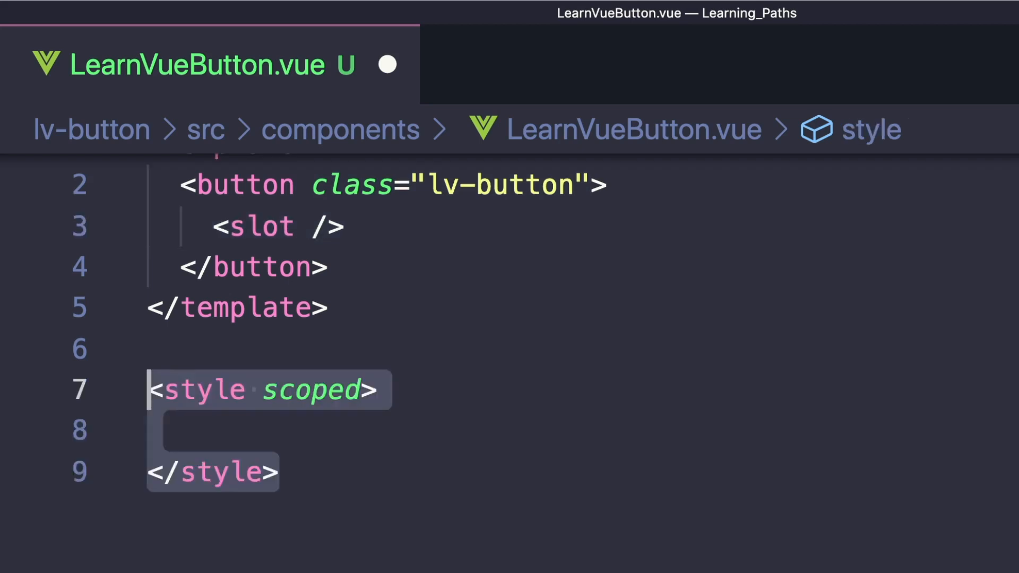
{"action": "type", "text": ".lv-button {"}
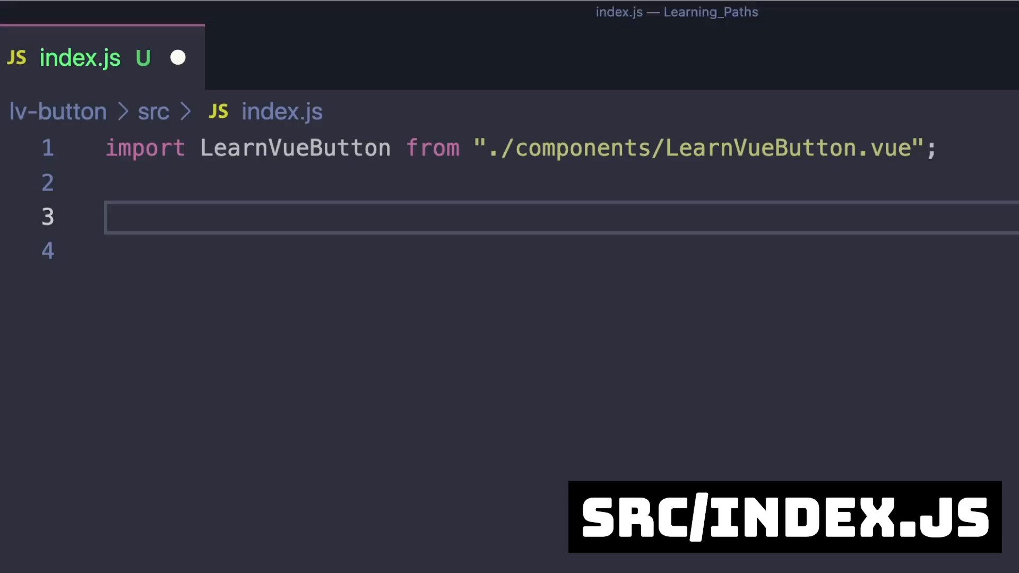
- Export a default plugin whose install(app, options) calls app.component("LearnVueButton", LearnVueButton)
{"action": "type", "text": "export default {"}
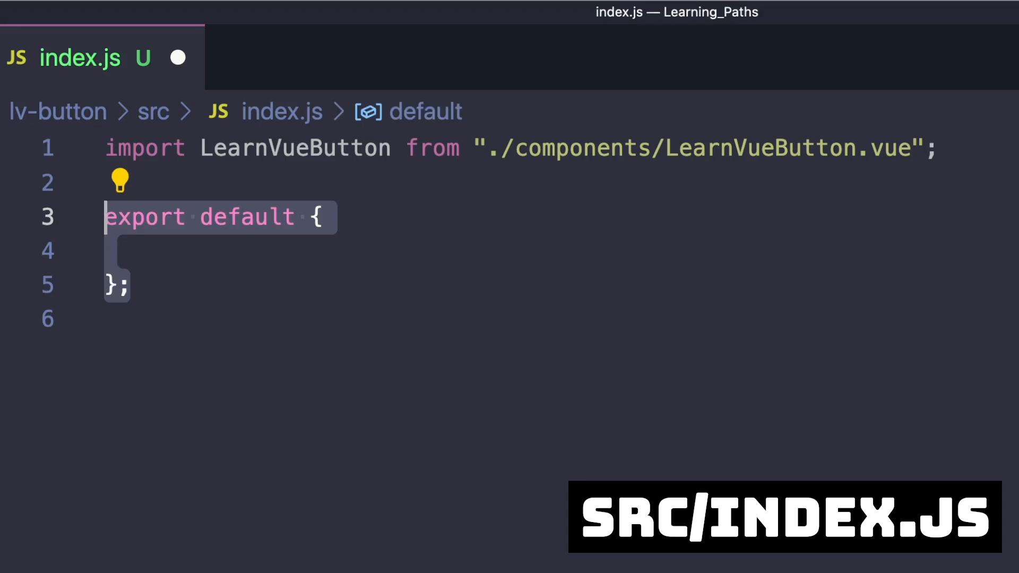
{"action": "type", "text": "install:"}
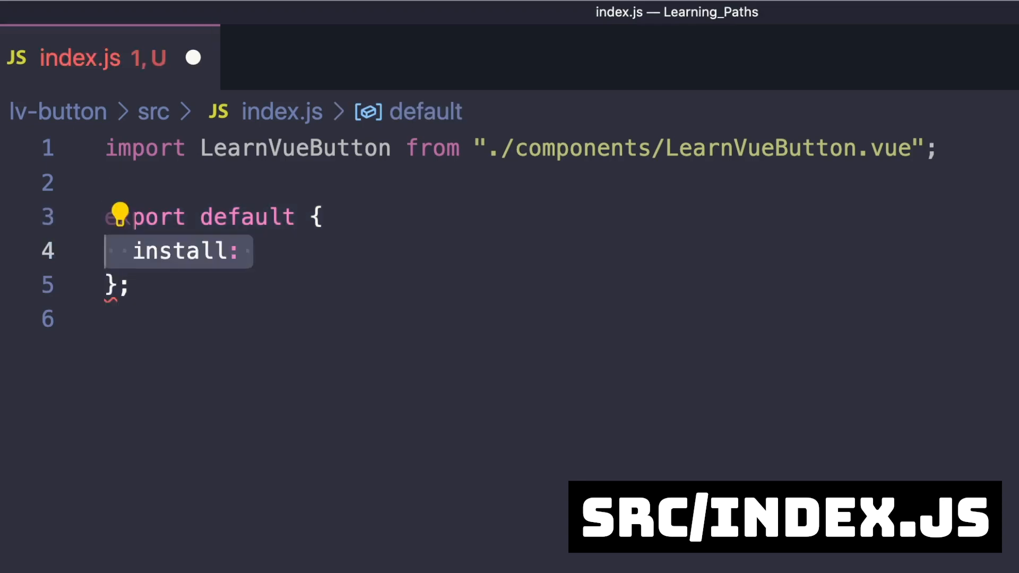
{"action": "type", "text": "(app, options) => {"}
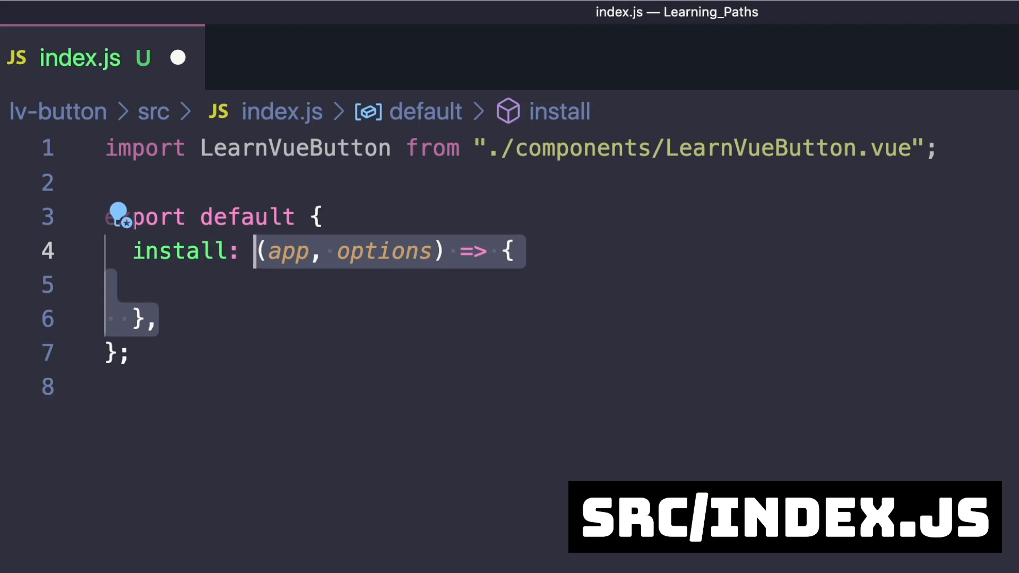
{"action": "type", "text": "app.component();"}
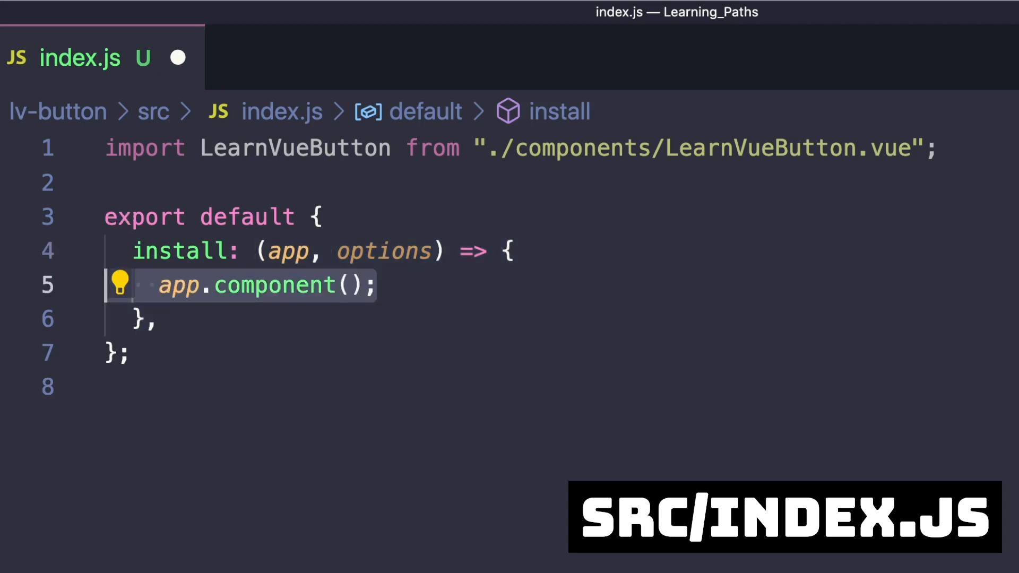
{"action": "type", "text": "\"LearnVueButton\","}
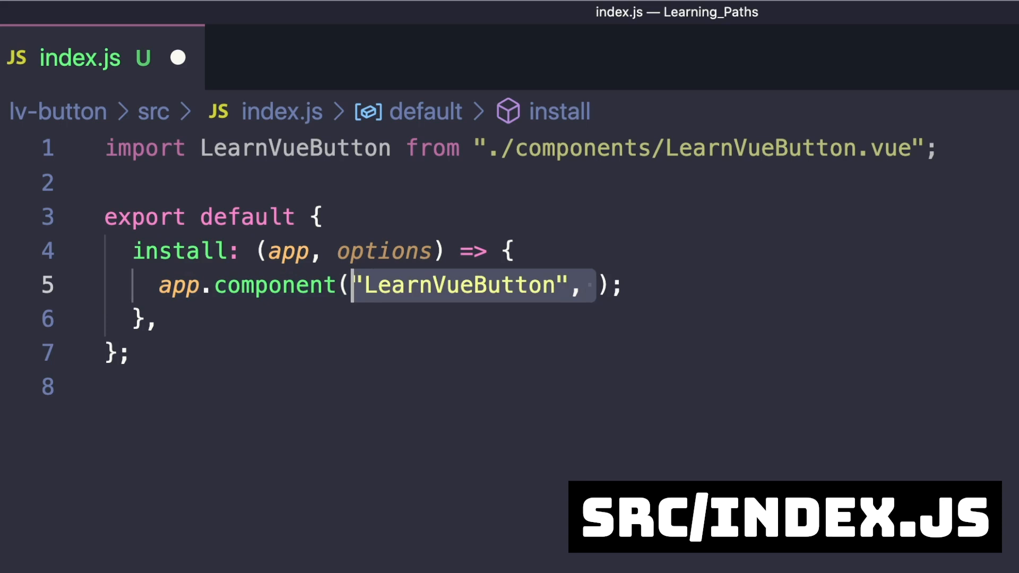
{"action": "type", "text": "LearnVueButton"}
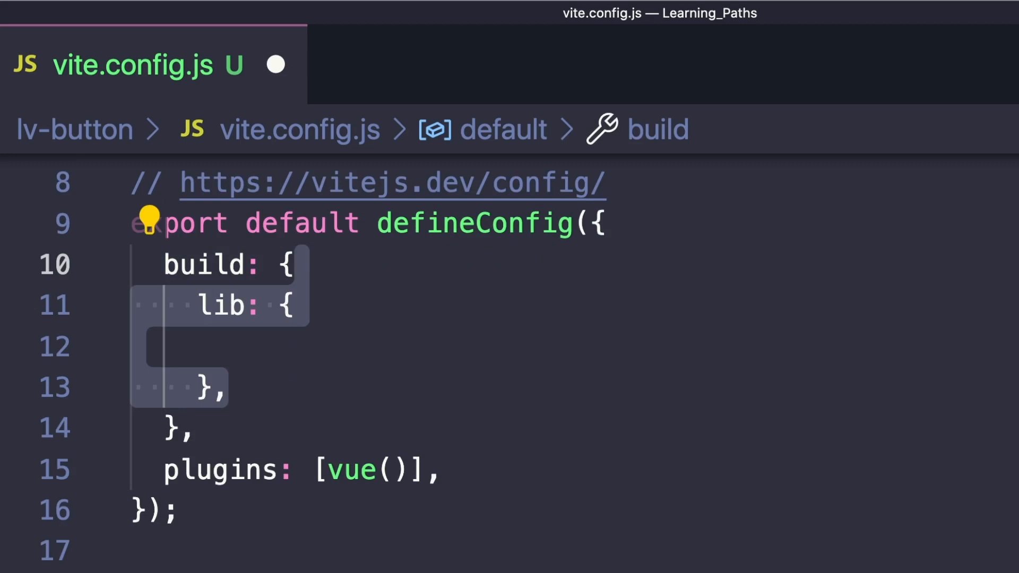
- Set the lib entry to src/index.js, name "lv-button", and fileName `${format}.js`
{"action": "type", "text": "entry: path.resolve(__dirname, \"src/index.js\"),"}
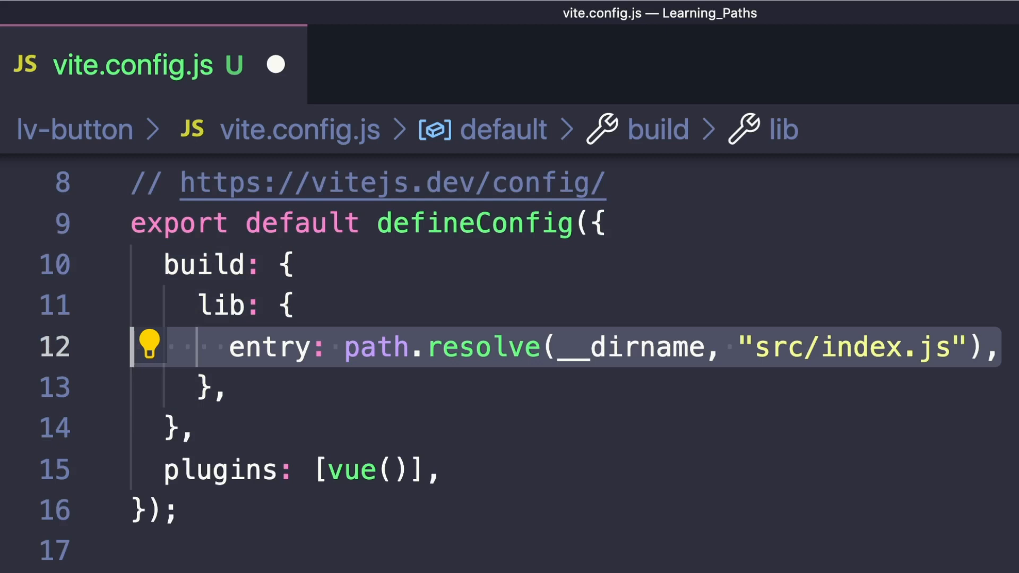
{"action": "type", "text": "name: \"lv-button\","}
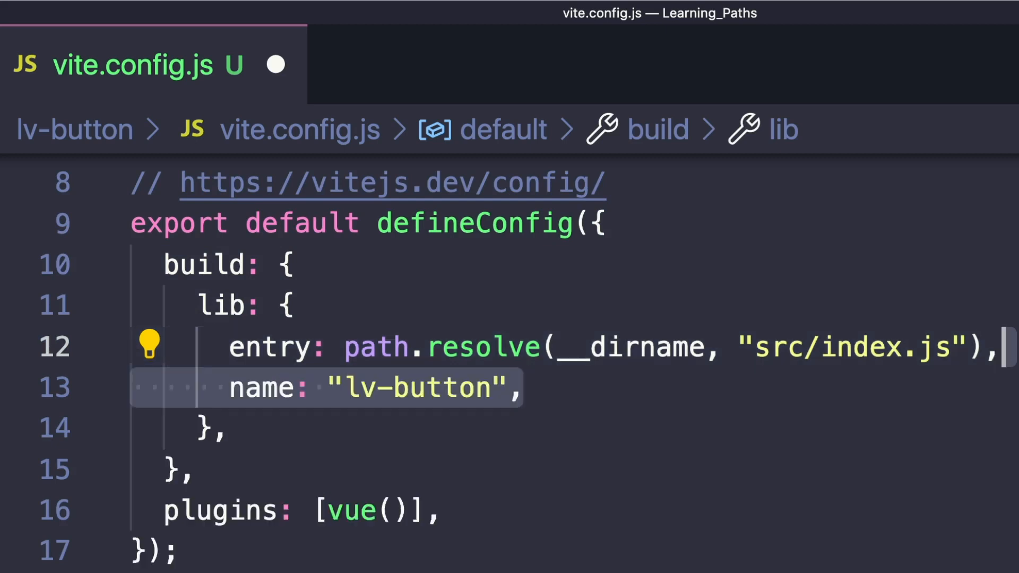
{"action": "type", "text": "fileName: (format) => `${format}.js`,"}
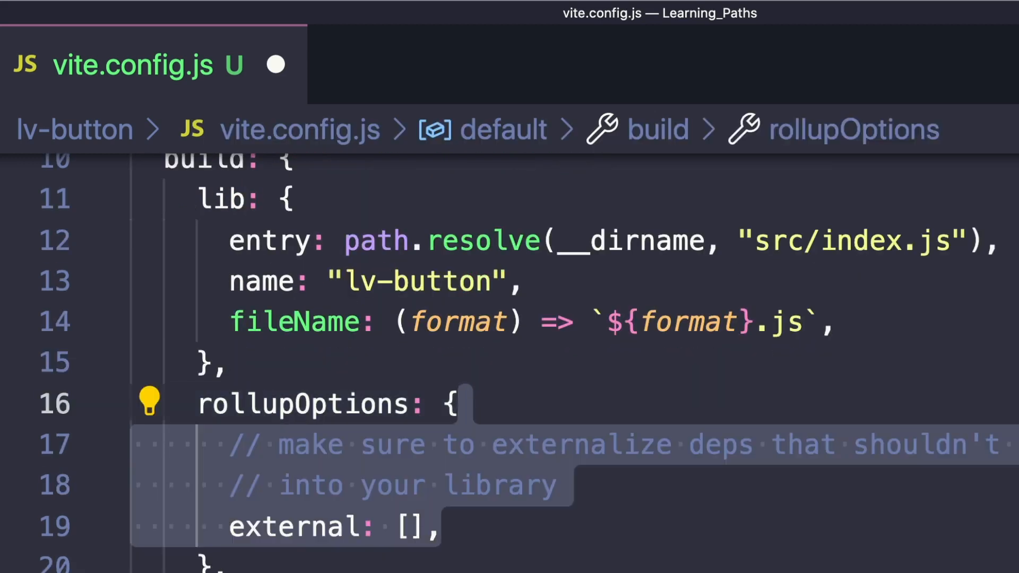
- Add "vue" to the rollupOptions external array in vite.config.js
{"action": "scroll", "scroll_direction": "down", "scroll_amount": 3}
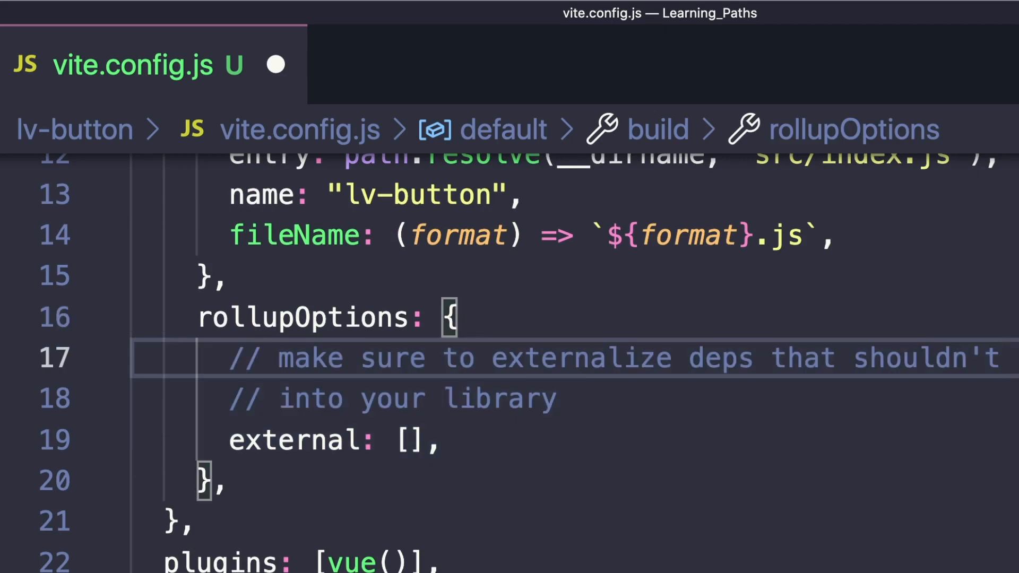
{"action": "type", "text": "\"vue\""}
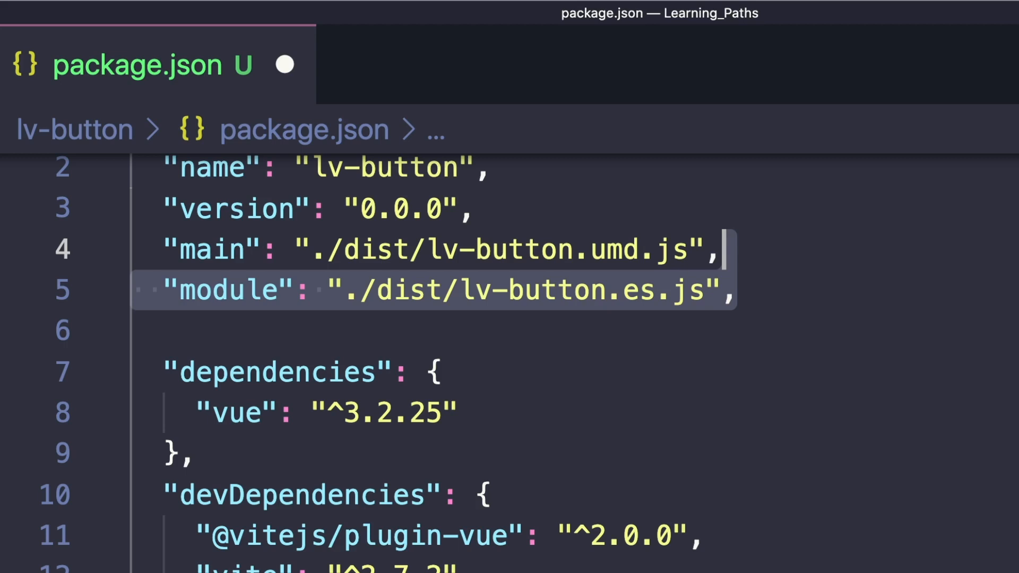
- Add a package.json "exports" entry mapping import to ./dist/lv-button.es.js
{"action": "scroll", "scroll_direction": "down", "scroll_amount": 3}
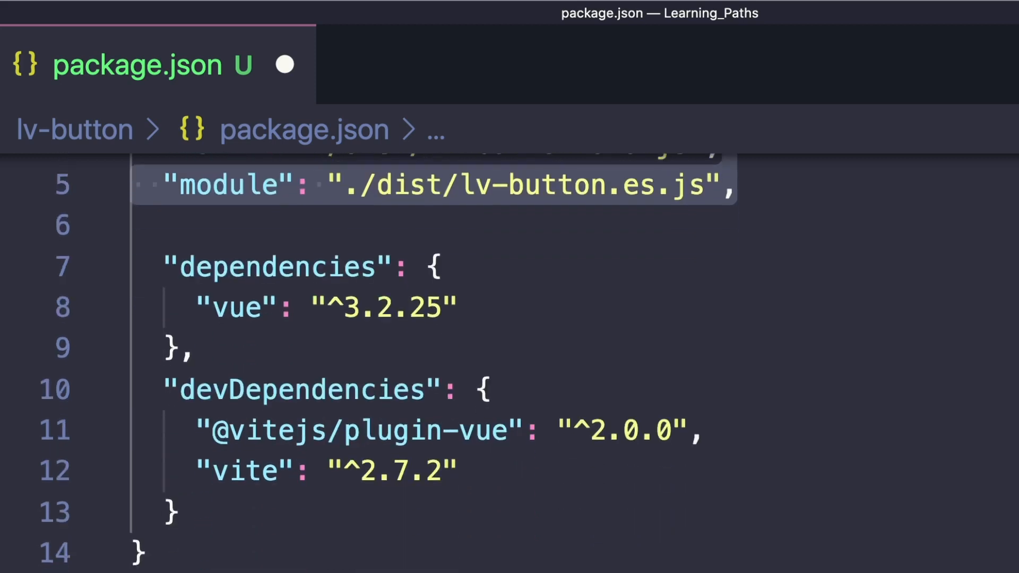
{"action": "type", "text": "\"exports\": {"}
{"action": "type", "text": "\".\": {"}
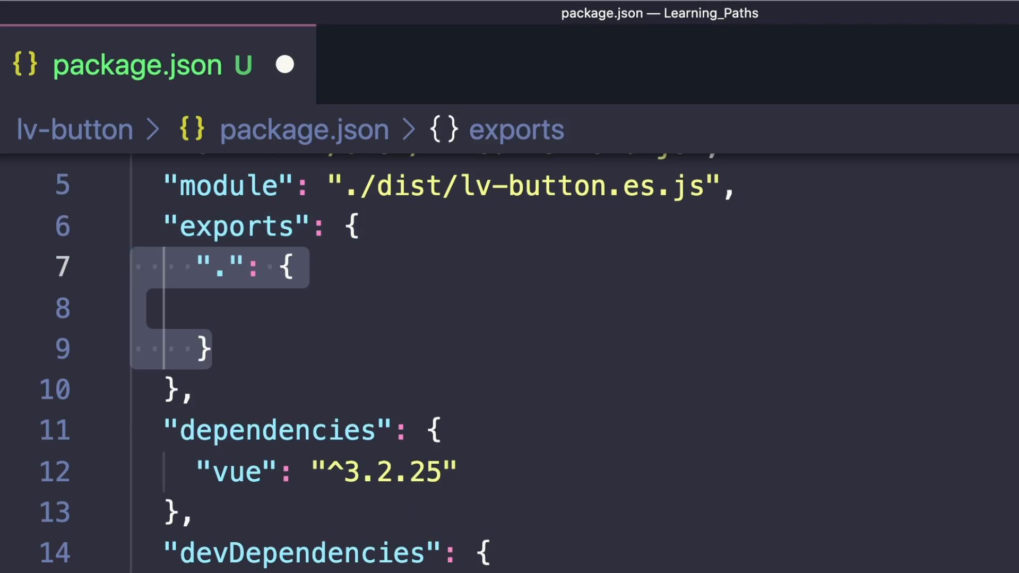
{"action": "type", "text": "\"import\": \"./dist/lv-button.es.js\""}
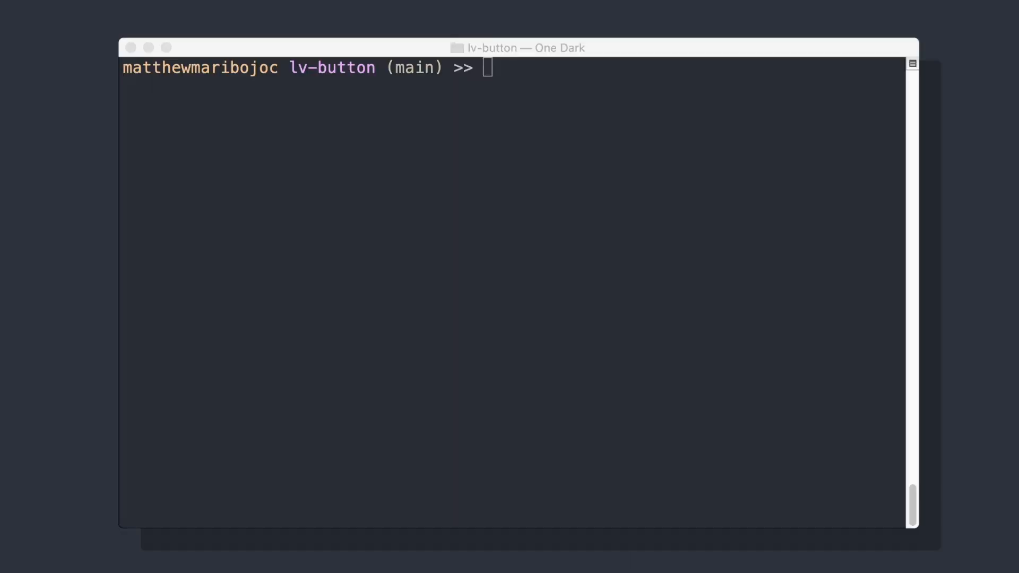
- Run npm link in the terminal to link the lv-button package
{"action": "type", "text": "npm"}
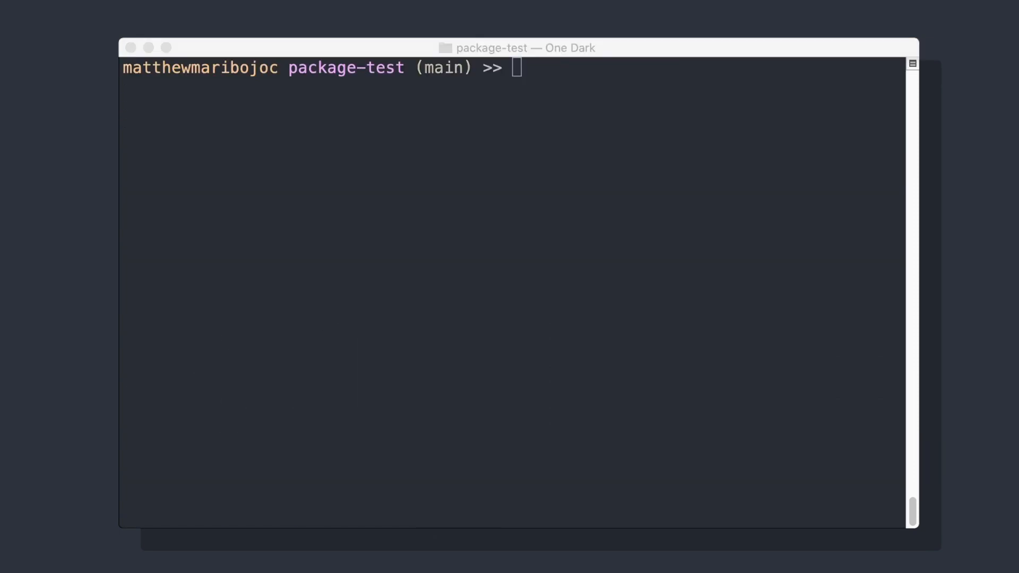
{"action": "type", "text": "npm link"}
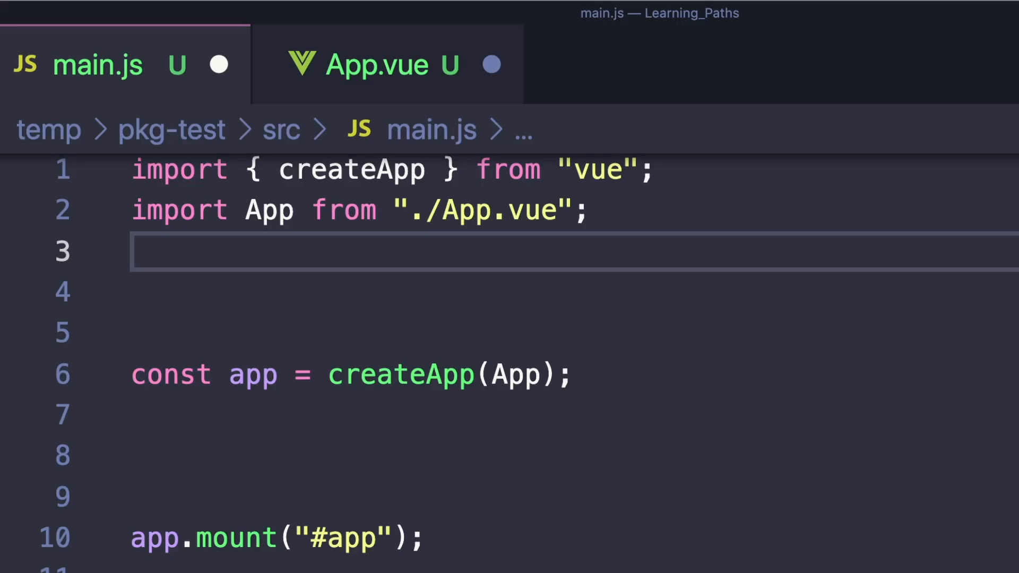
- Import LearnVueButton and lv-button/dist/style.css in main.js and register it with app.use
{"action": "type", "text": "import LearnVueButton from \"lv-button\";"}
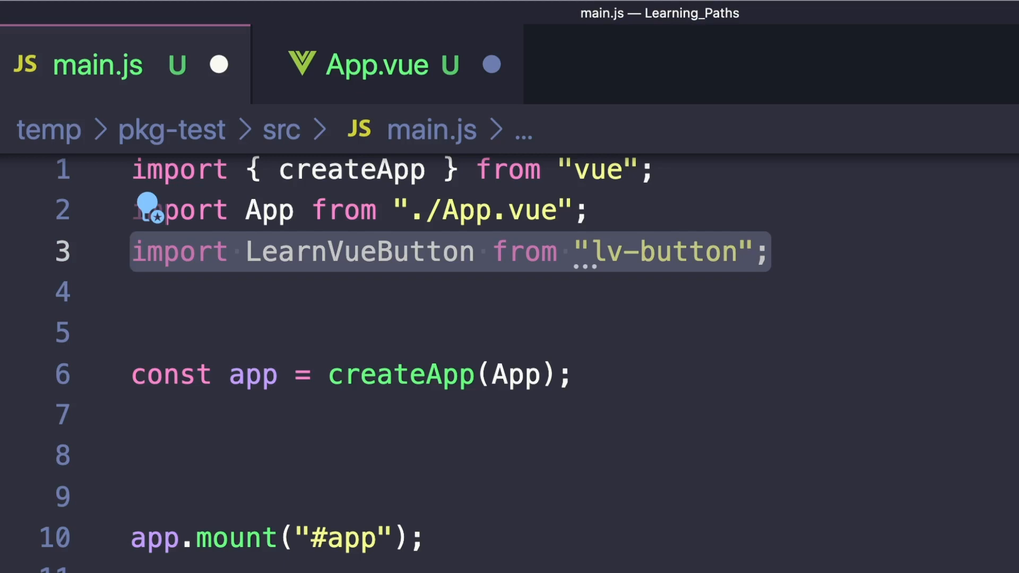
{"action": "type", "text": "import \"lv-button/dist/style.css\";"}
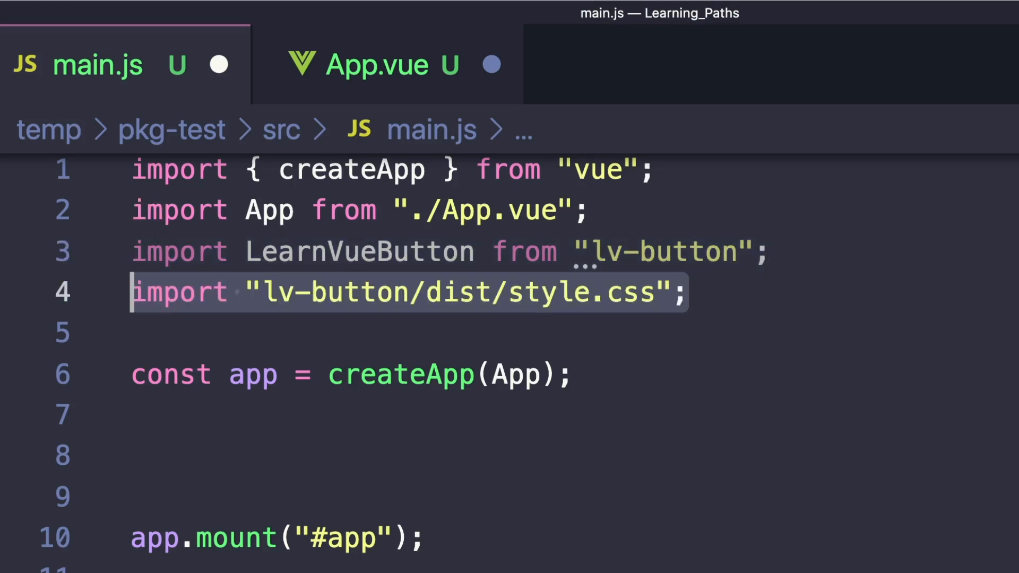
{"action": "type", "text": "app.use(LearnVueButton);"}
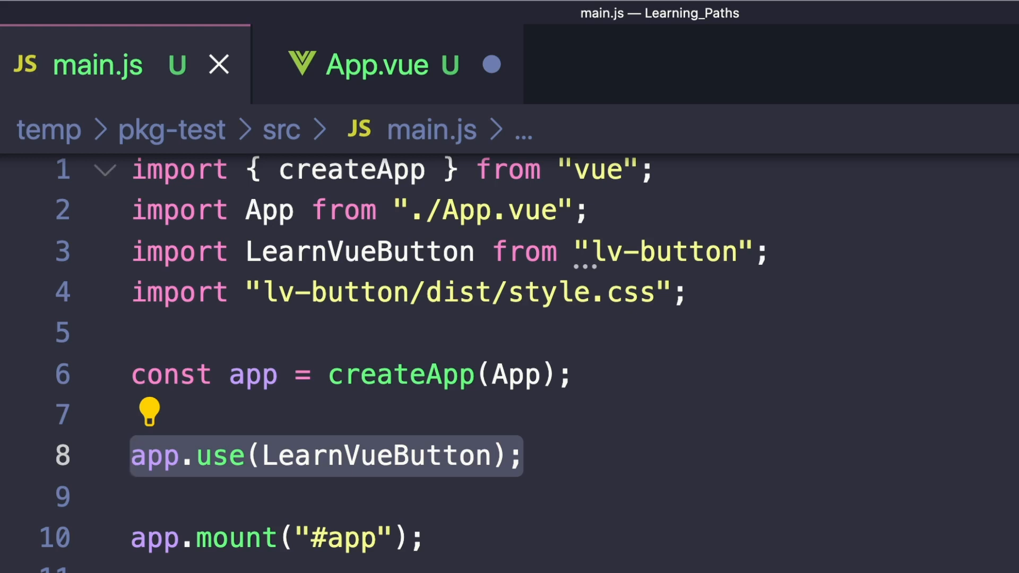
{"action": "left_click", "coordinate": [388, 64]}
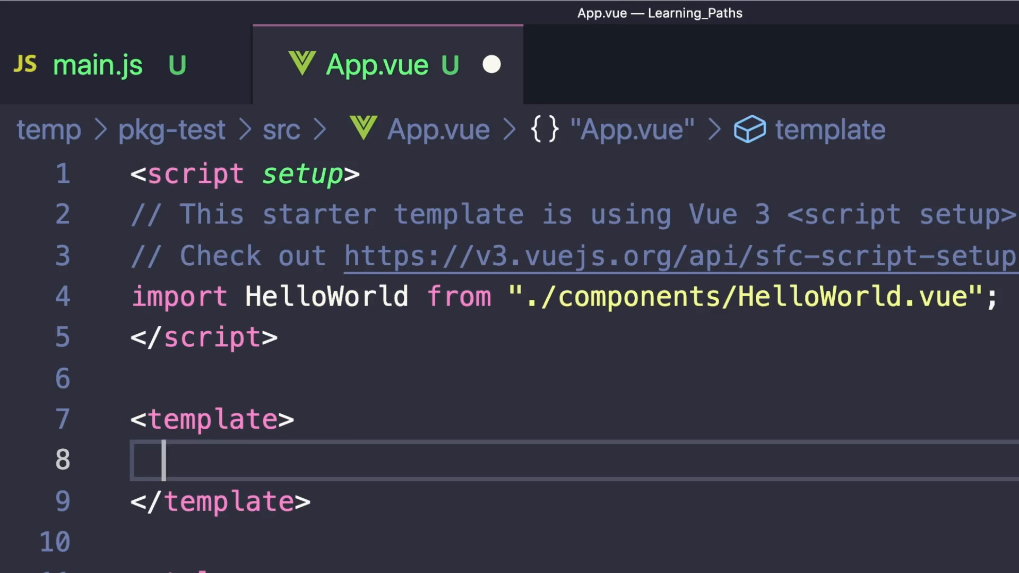
- Add a <learn-vue-button> element to App.vue's template
{"action": "type", "text": "<learn-vue-button>"}
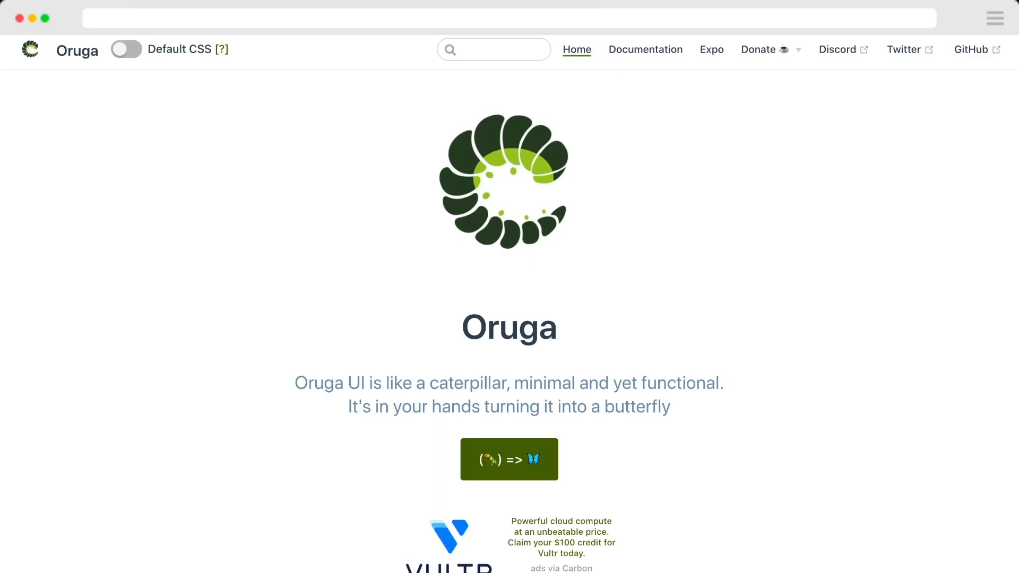
- Browse packages > oruga-next > src > components > collapse on GitHub and open index.ts
{"action": "left_click", "coordinate": [970, 49]}
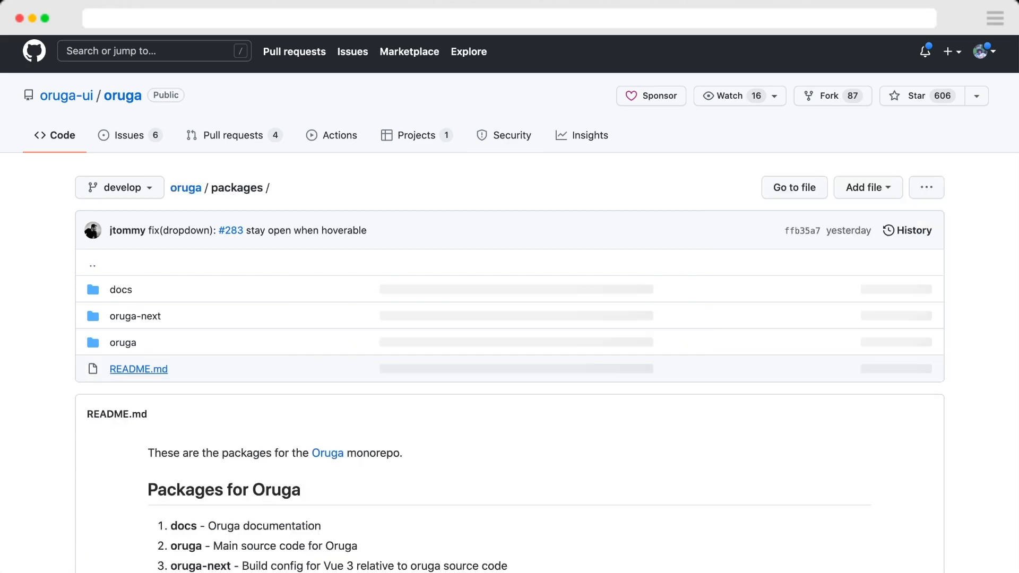
{"action": "left_click", "coordinate": [135, 317]}
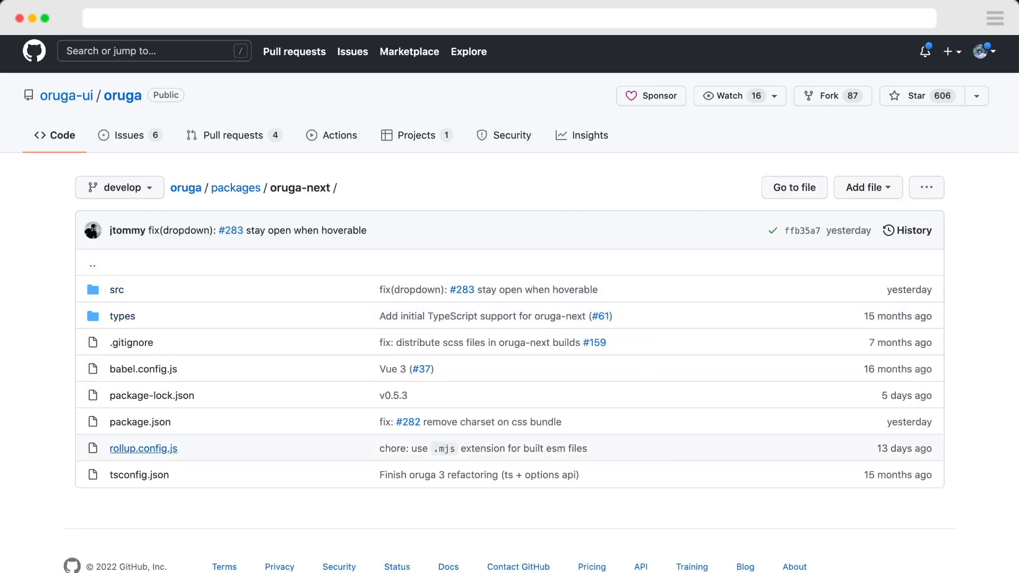
{"action": "left_click", "coordinate": [142, 448]}
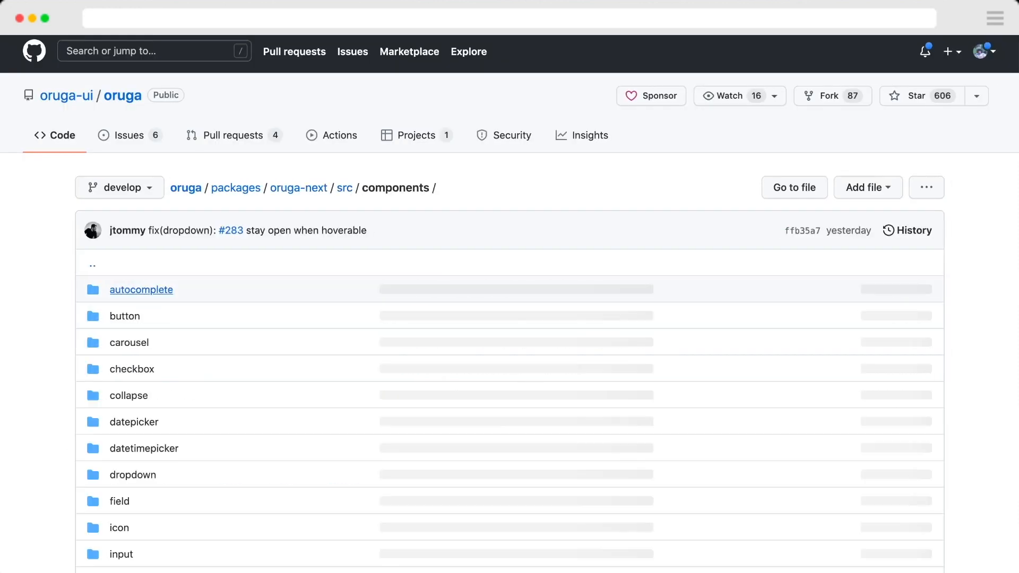
{"action": "left_click", "coordinate": [128, 395]}
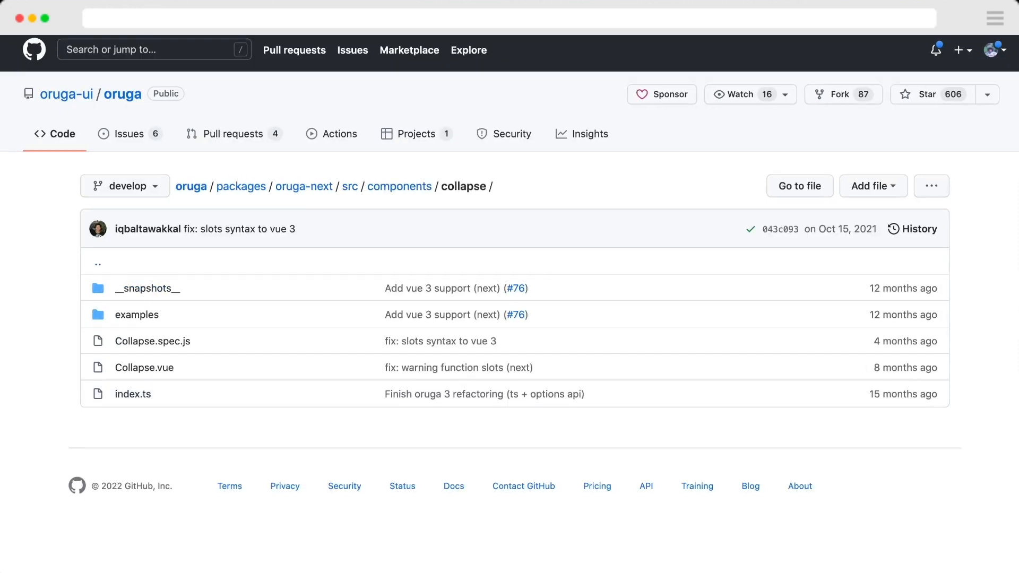
{"action": "left_click", "coordinate": [132, 393]}
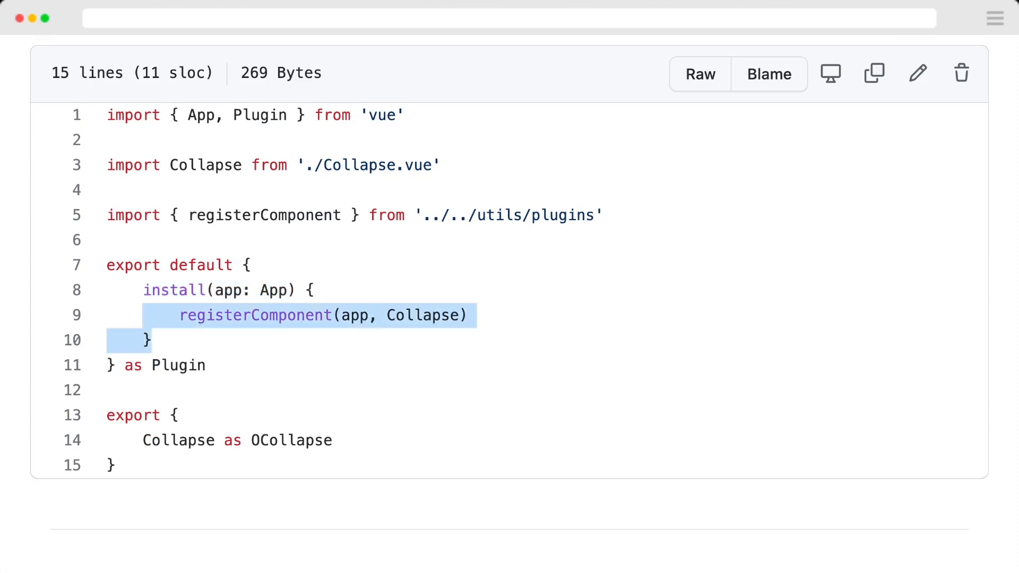